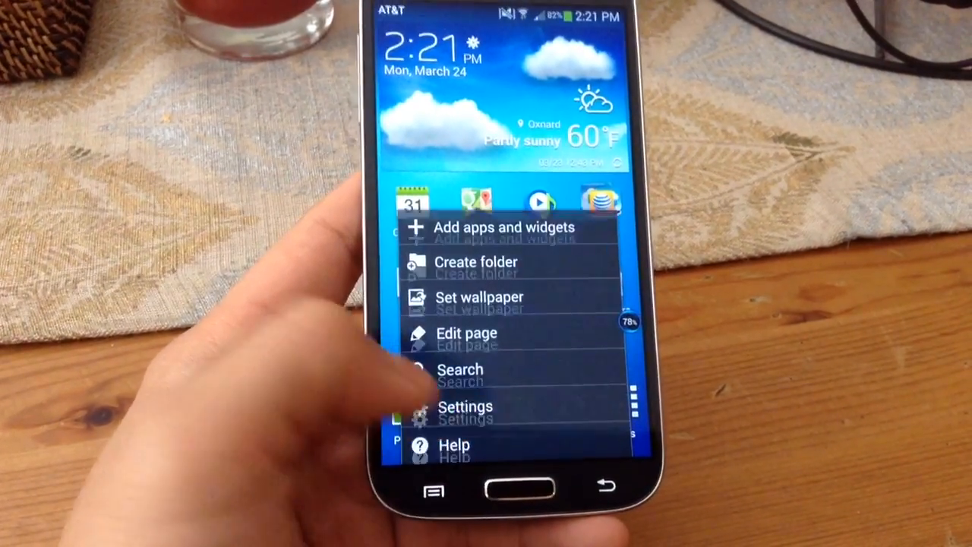
Enter the phone's Settings and reach the Application manager list of installed apps
{"action": "left_click", "coordinate": [464, 407]}
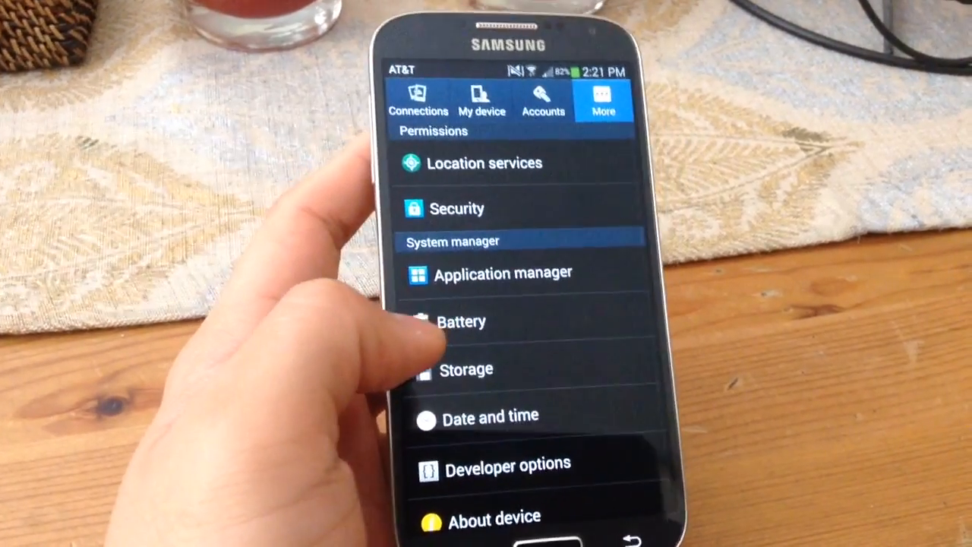
{"action": "left_click", "coordinate": [503, 274]}
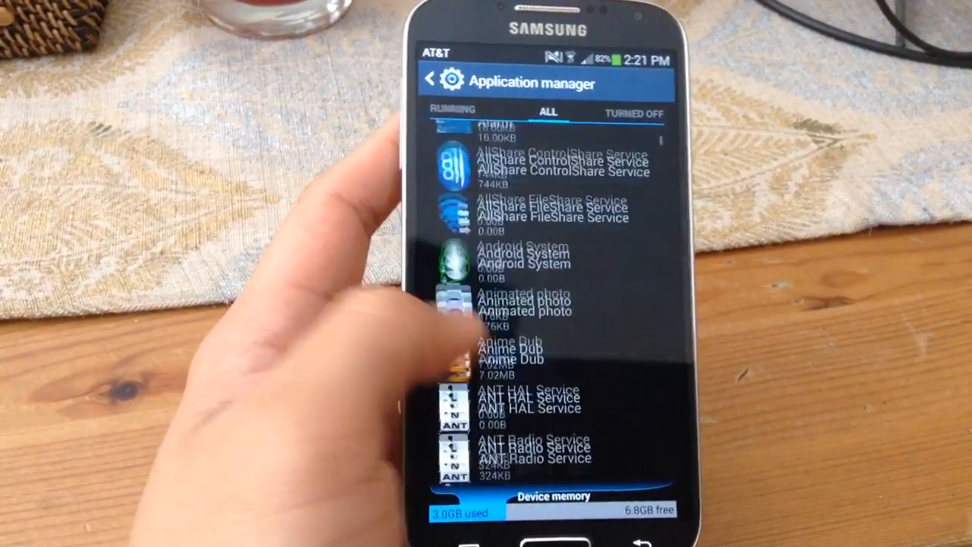
Scroll the ALL apps list down to the C section where Camera appears
{"action": "scroll", "scroll_direction": "down", "scroll_amount": 3}
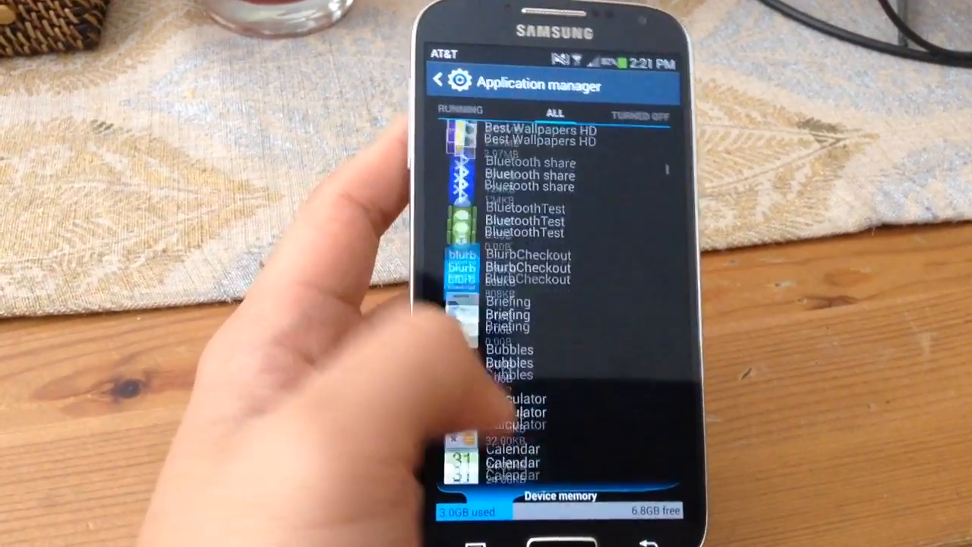
{"action": "scroll", "scroll_direction": "down", "scroll_amount": 3}
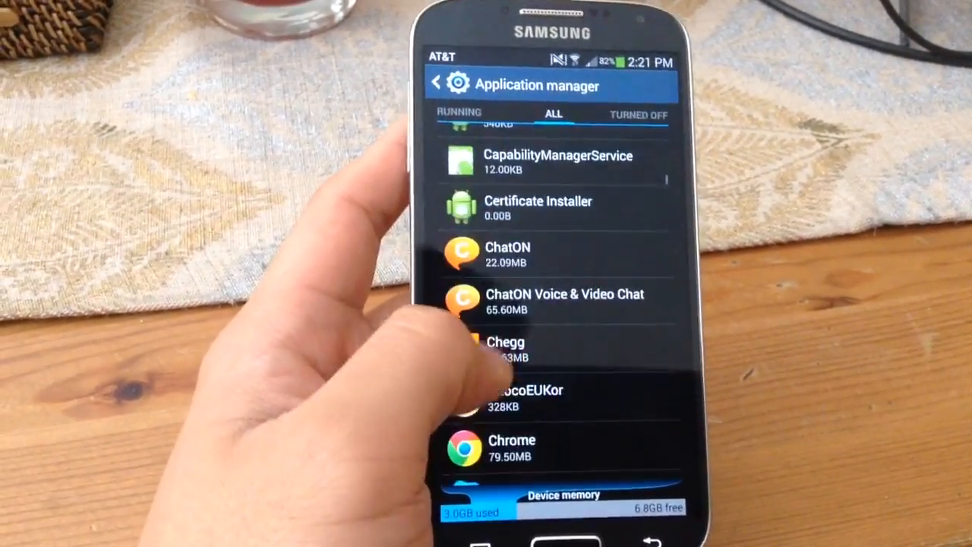
{"action": "scroll", "scroll_direction": "down", "scroll_amount": 3}
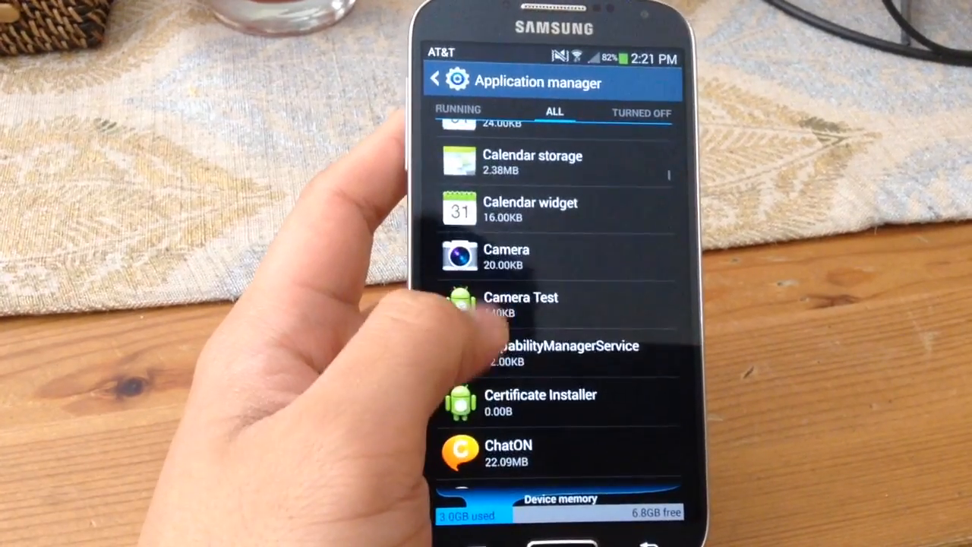
Clear the Camera app's stored data from its app info page, confirming the deletion
{"action": "left_click", "coordinate": [505, 255]}
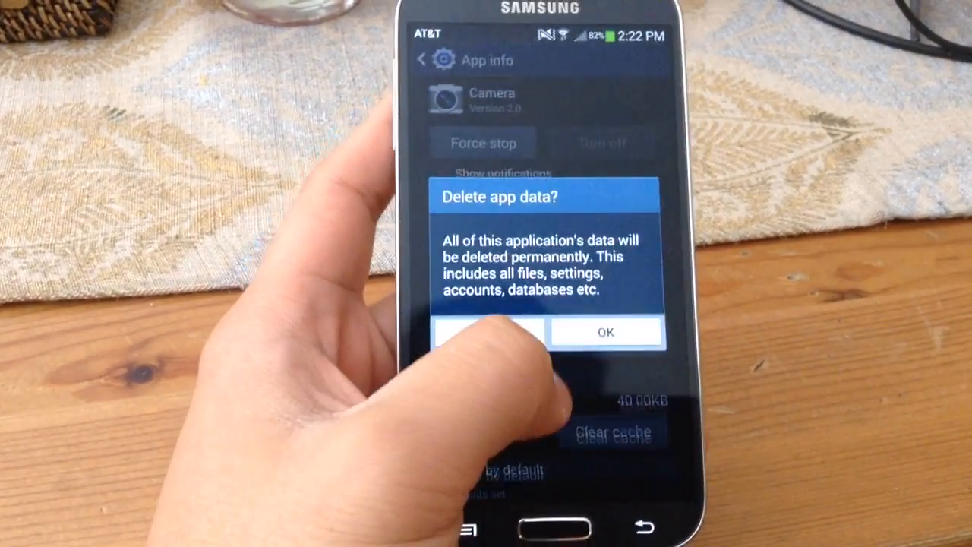
{"action": "left_click", "coordinate": [604, 331]}
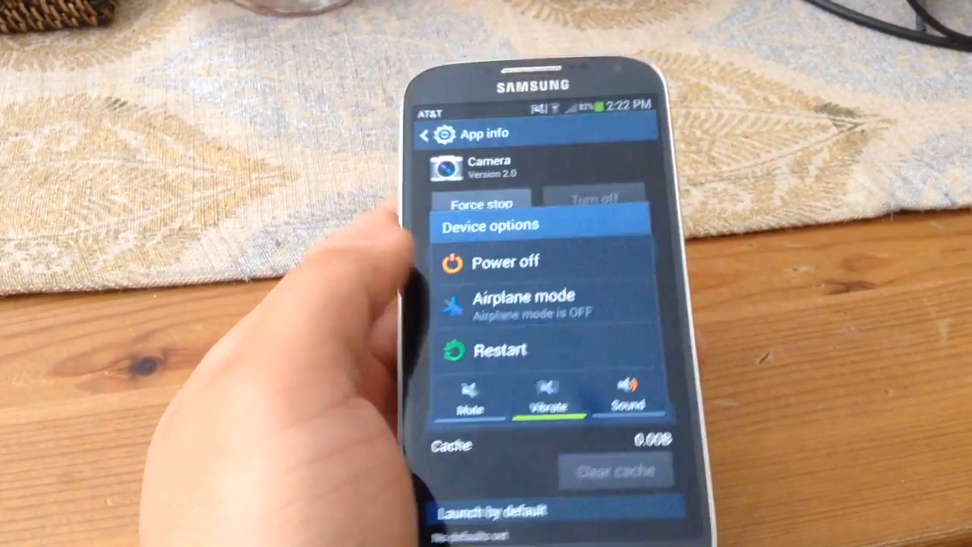
Choose Restart from the Device options power menu
{"action": "left_click", "coordinate": [501, 349]}
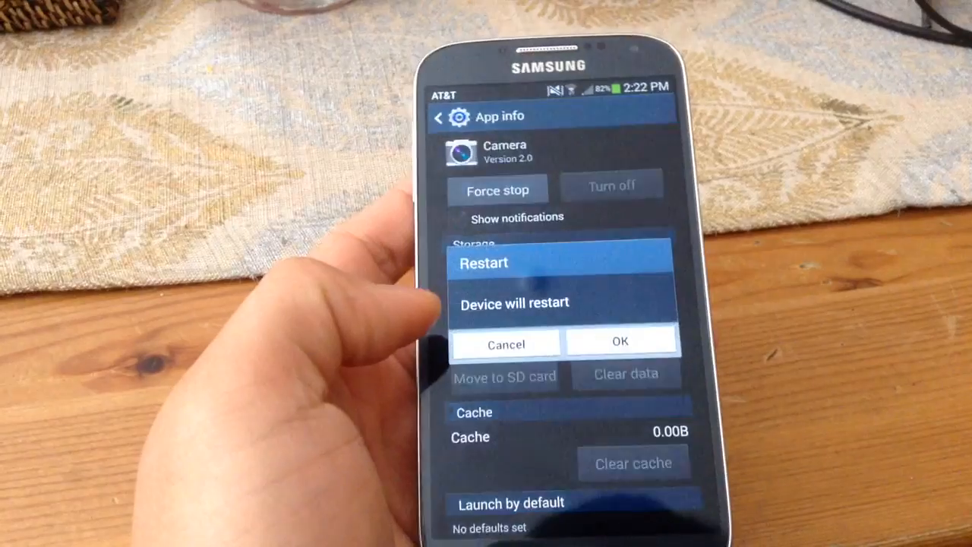